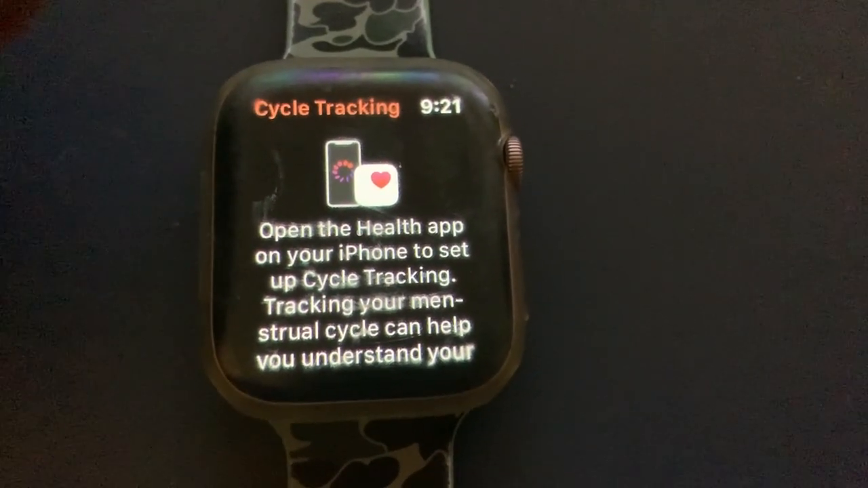
# Step: Leave the Cycle Tracking setup message and return to the app grid
pyautogui.scroll(-3)
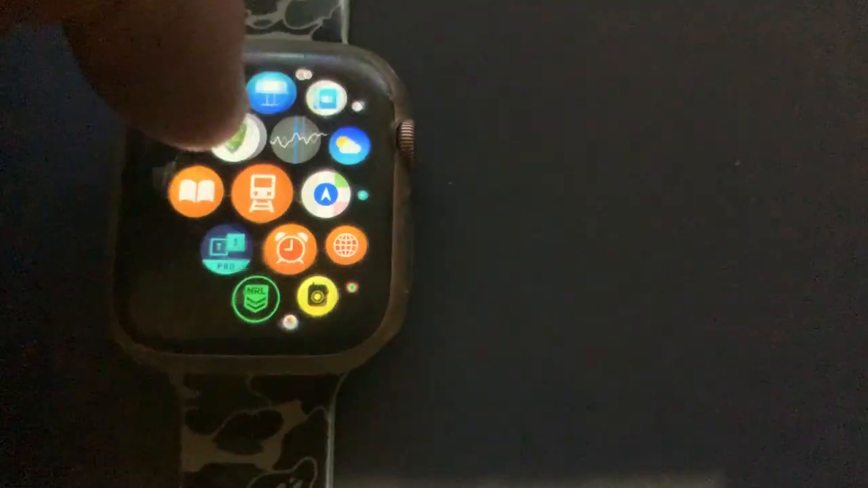
# Step: Open Reminders and scroll through its Today and Scheduled lists
pyautogui.click(270, 142)
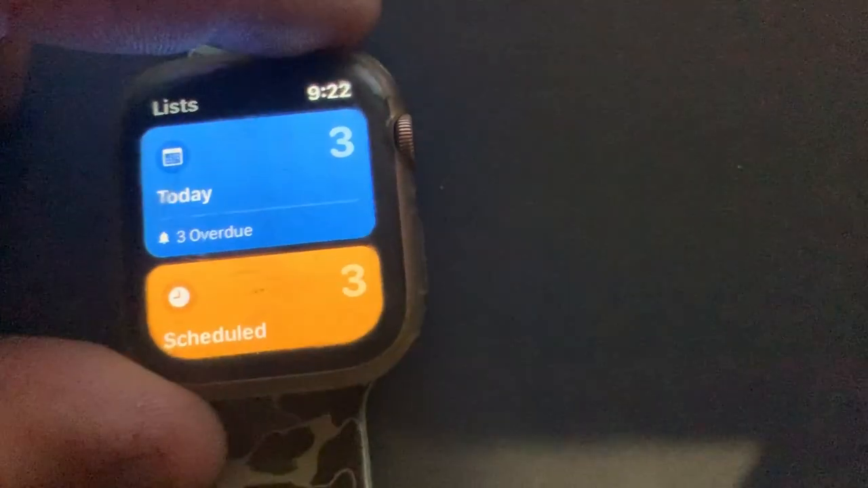
pyautogui.scroll(-3)
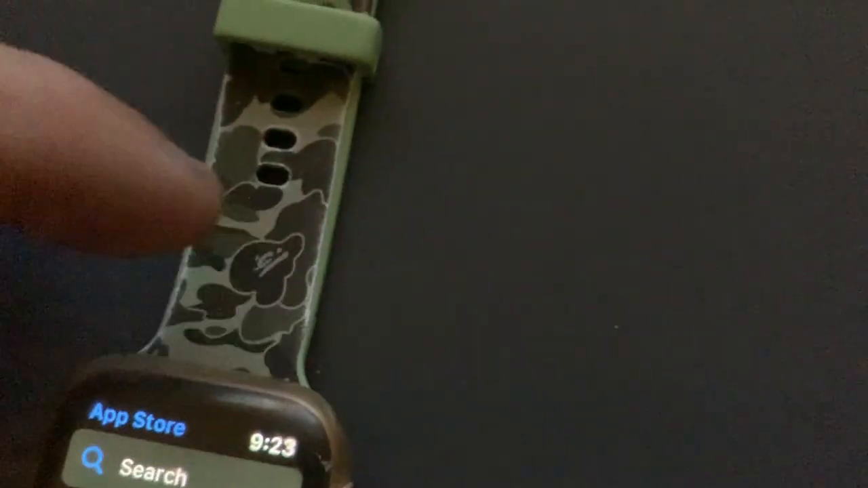
# Step: Exit the App Store to the app grid showing OneNote, PowerPoint and Shazam
pyautogui.click(156, 472)
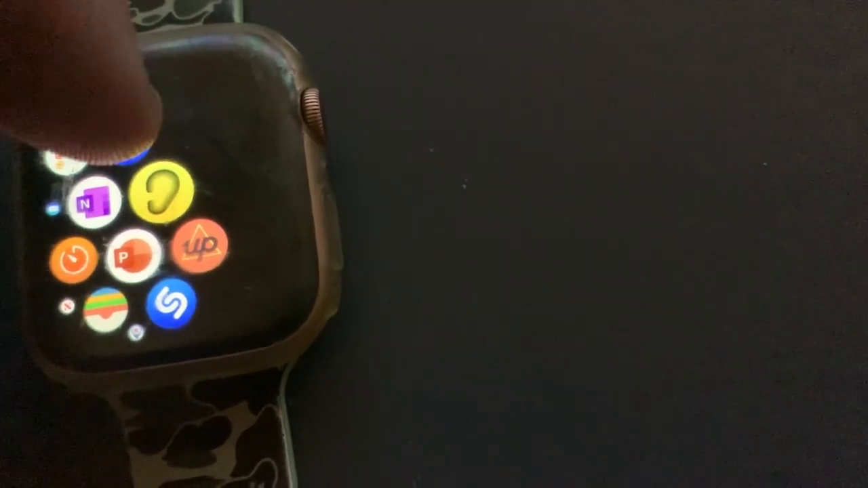
pyautogui.click(163, 196)
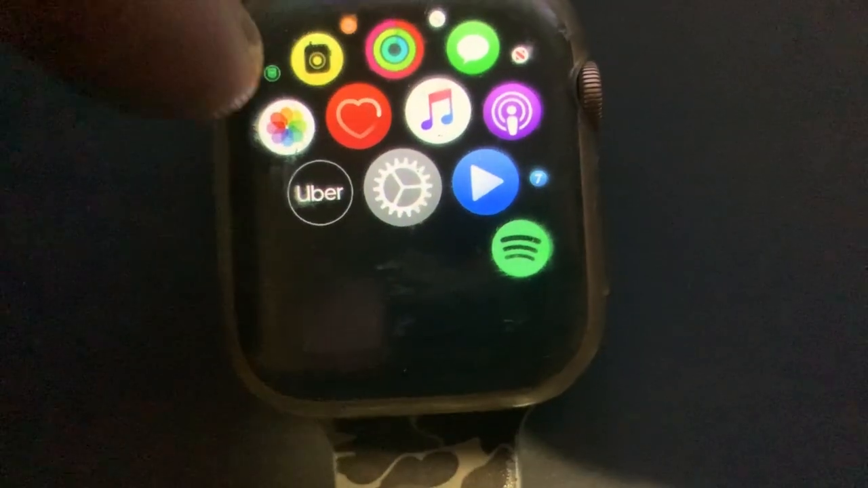
# Step: View General > About in Settings: 29 songs, 26 photos, 18 applications
pyautogui.click(357, 116)
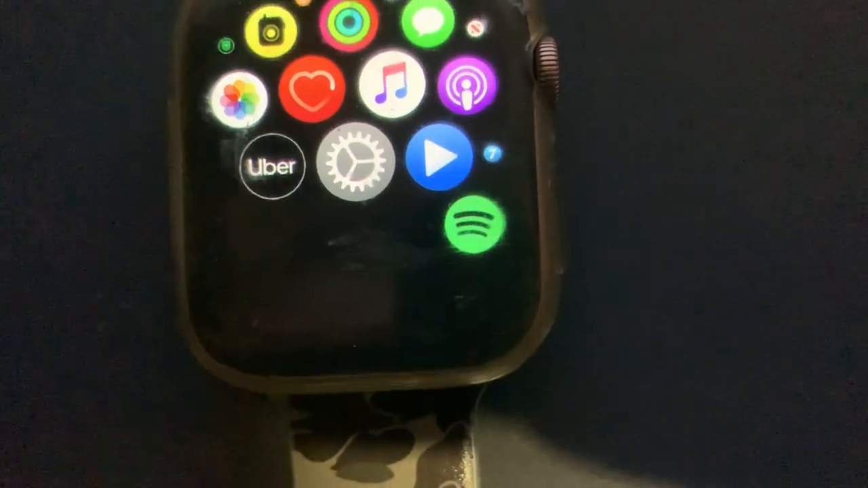
pyautogui.click(358, 164)
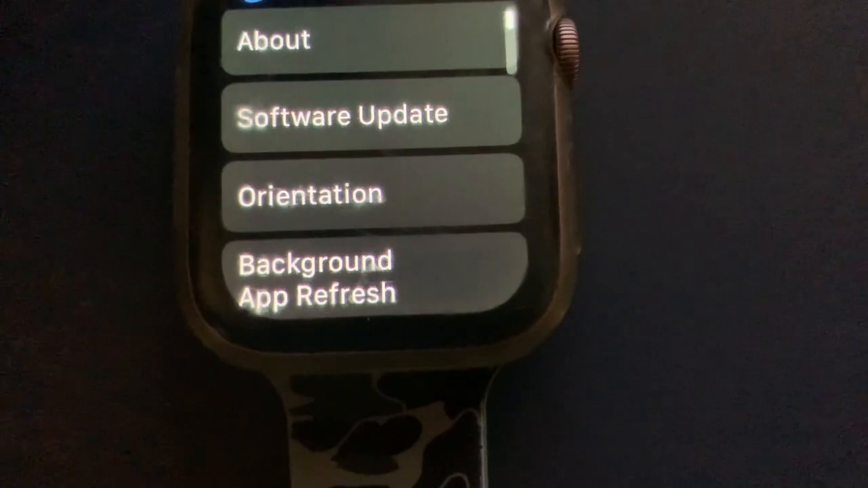
pyautogui.click(341, 114)
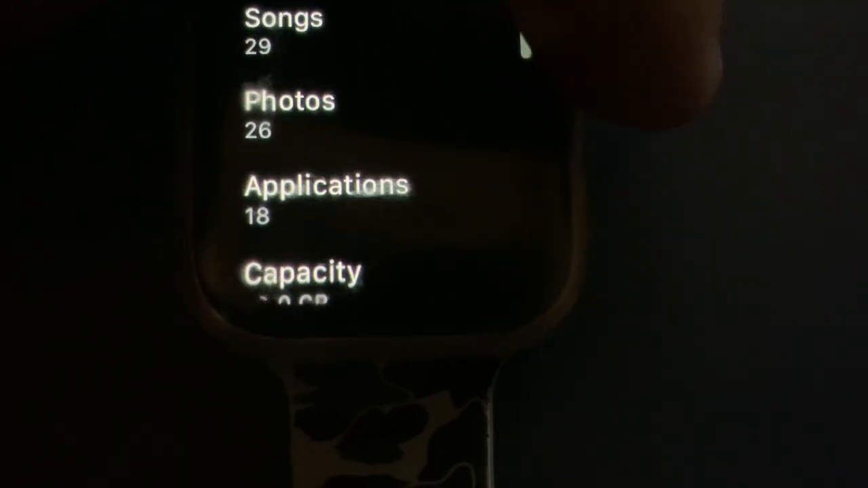
pyautogui.scroll(-3)
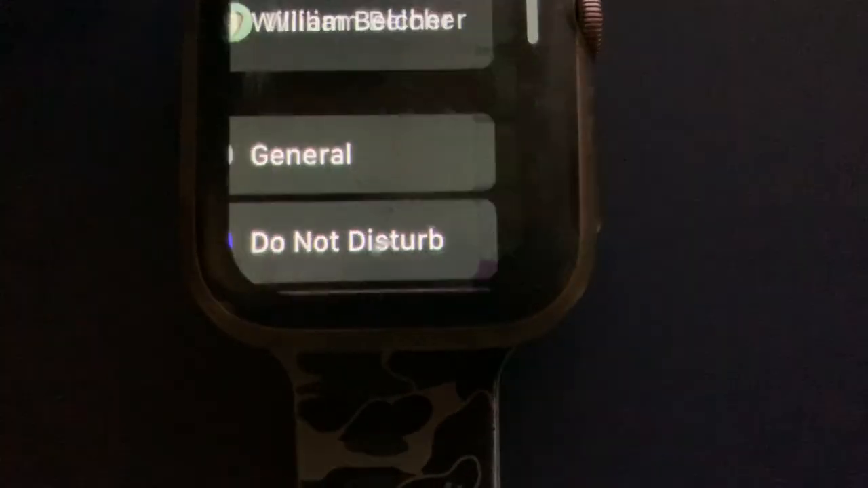
pyautogui.scroll(-3)
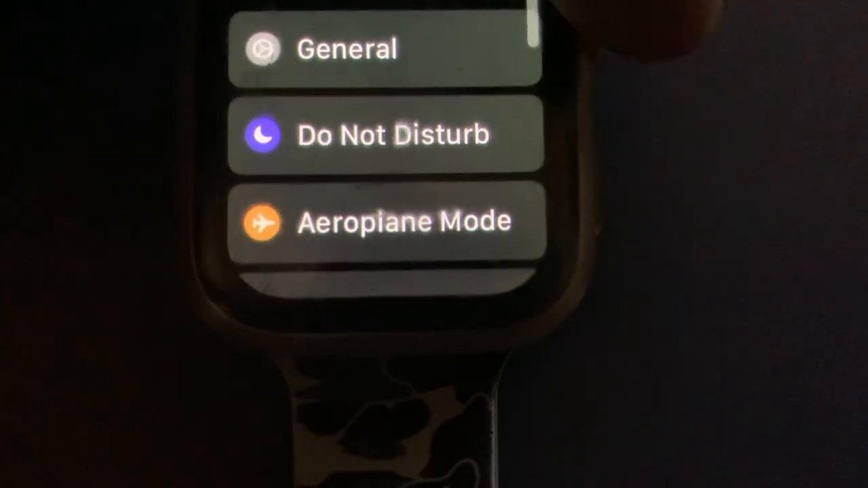